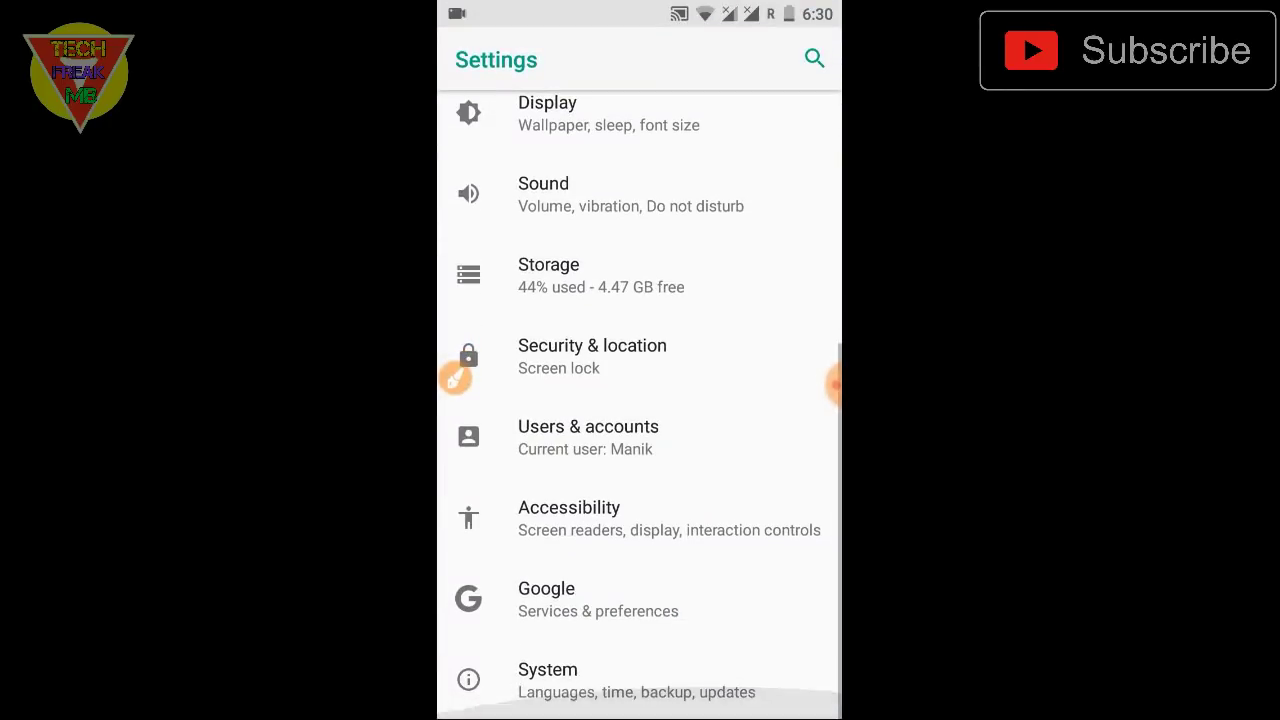
# Review About phone build and kernel info: Cardinal-AOSP 5.1.1 on Android 8.0.0.
pyautogui.click(547, 680)
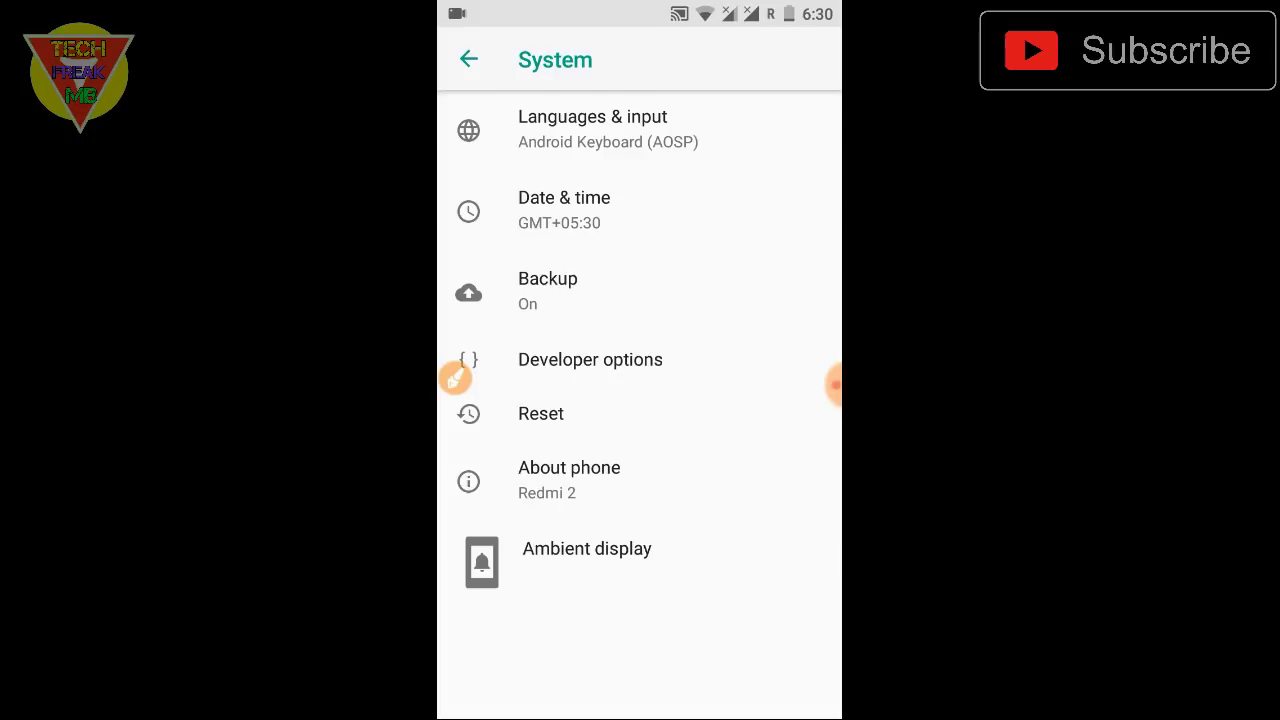
pyautogui.click(569, 467)
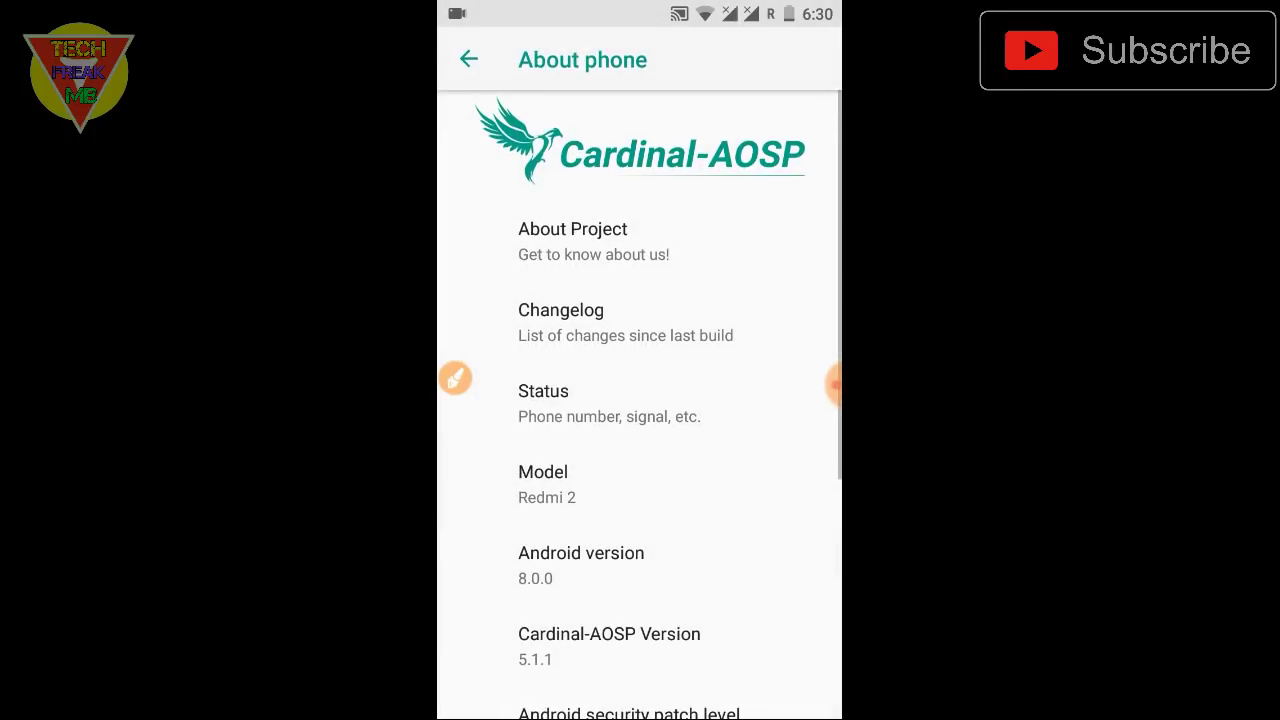
pyautogui.scroll(-3)
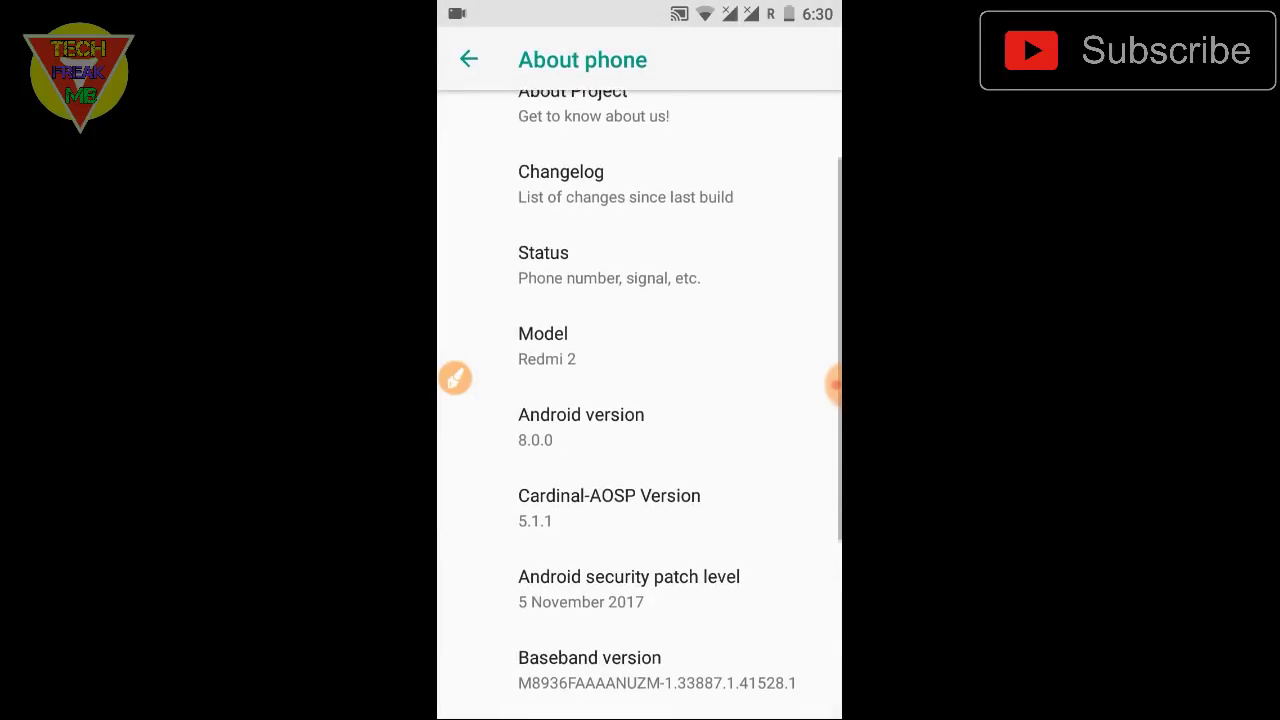
pyautogui.scroll(-3)
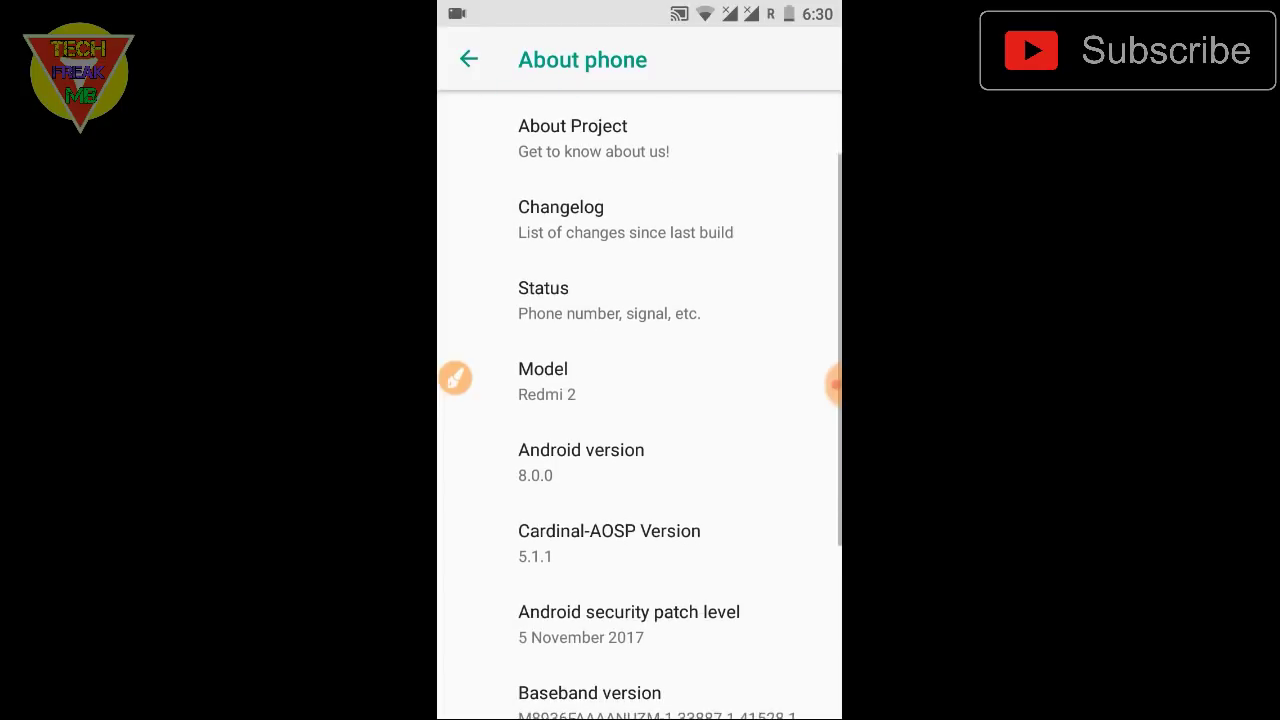
pyautogui.scroll(-3)
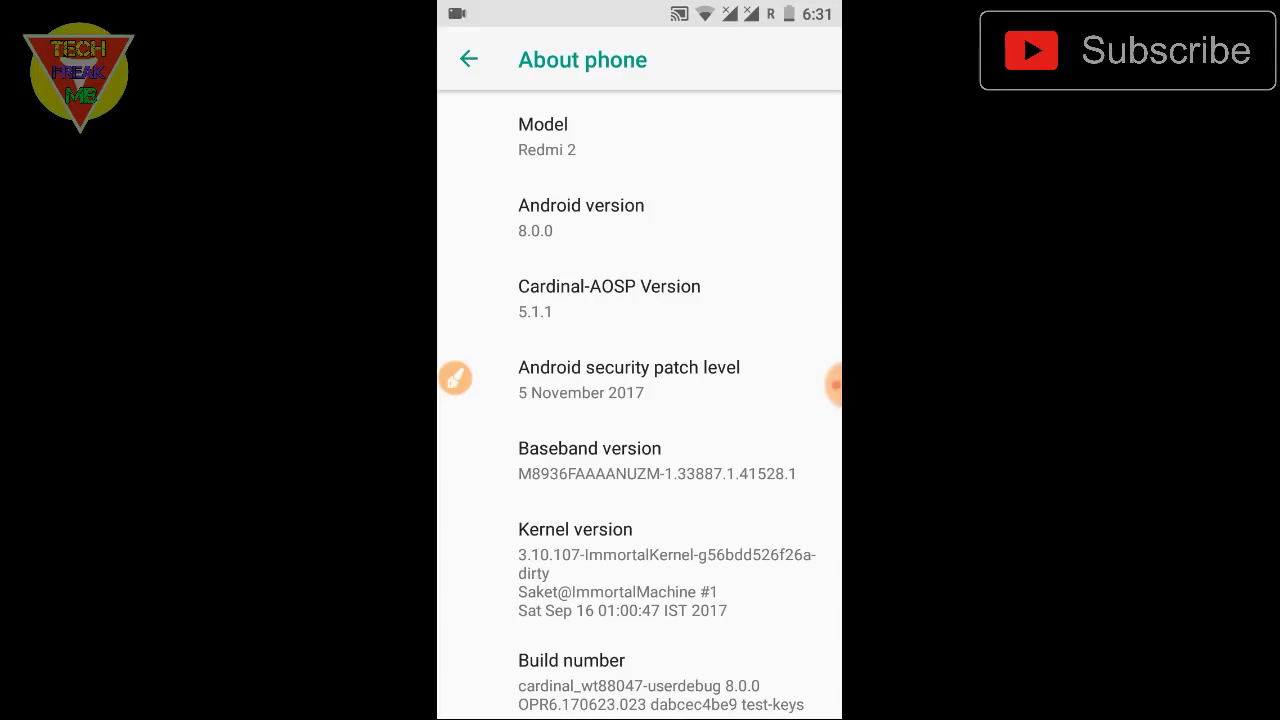
pyautogui.scroll(-3)
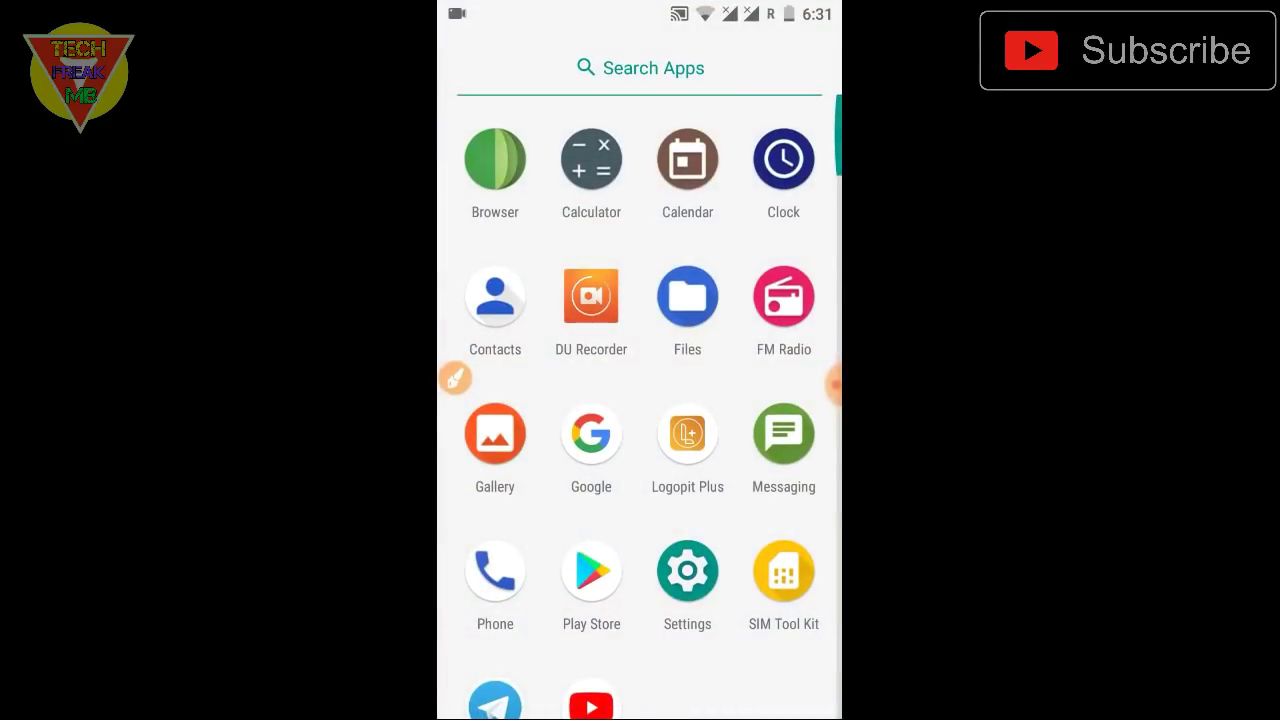
# Browse The Wings! Recents options, then back out to the main Settings list.
pyautogui.click(687, 571)
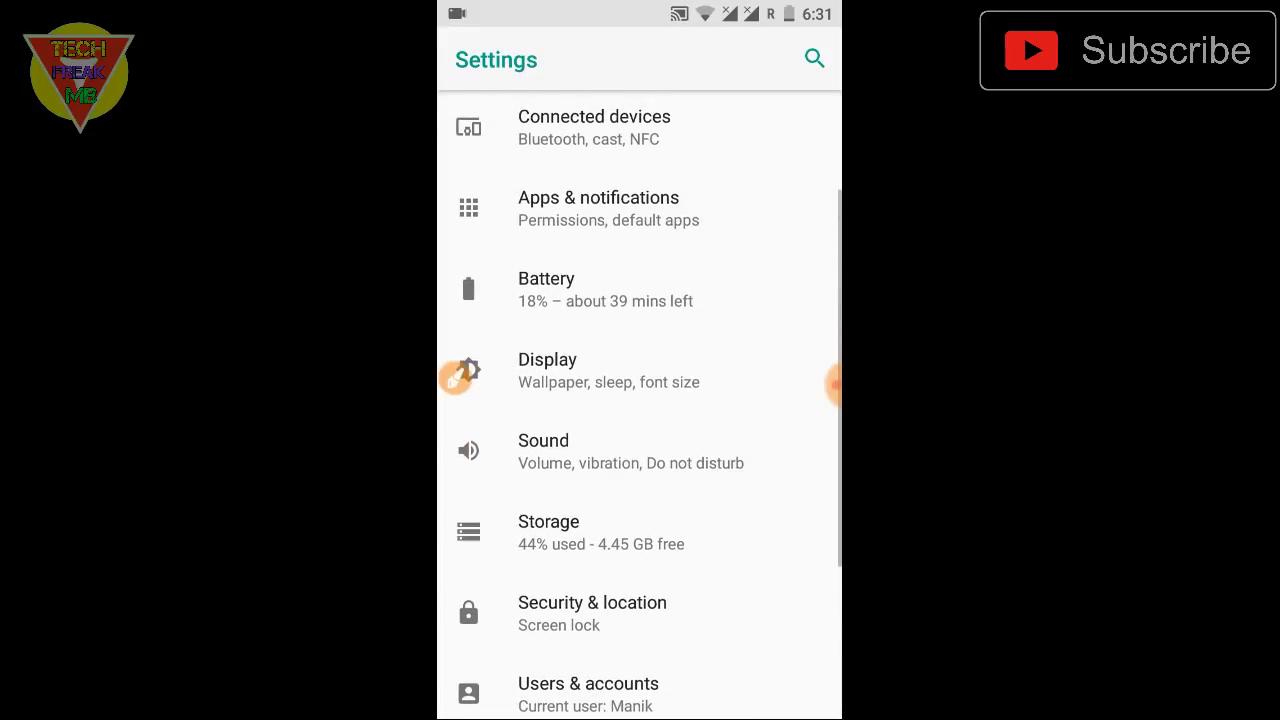
pyautogui.scroll(-3)
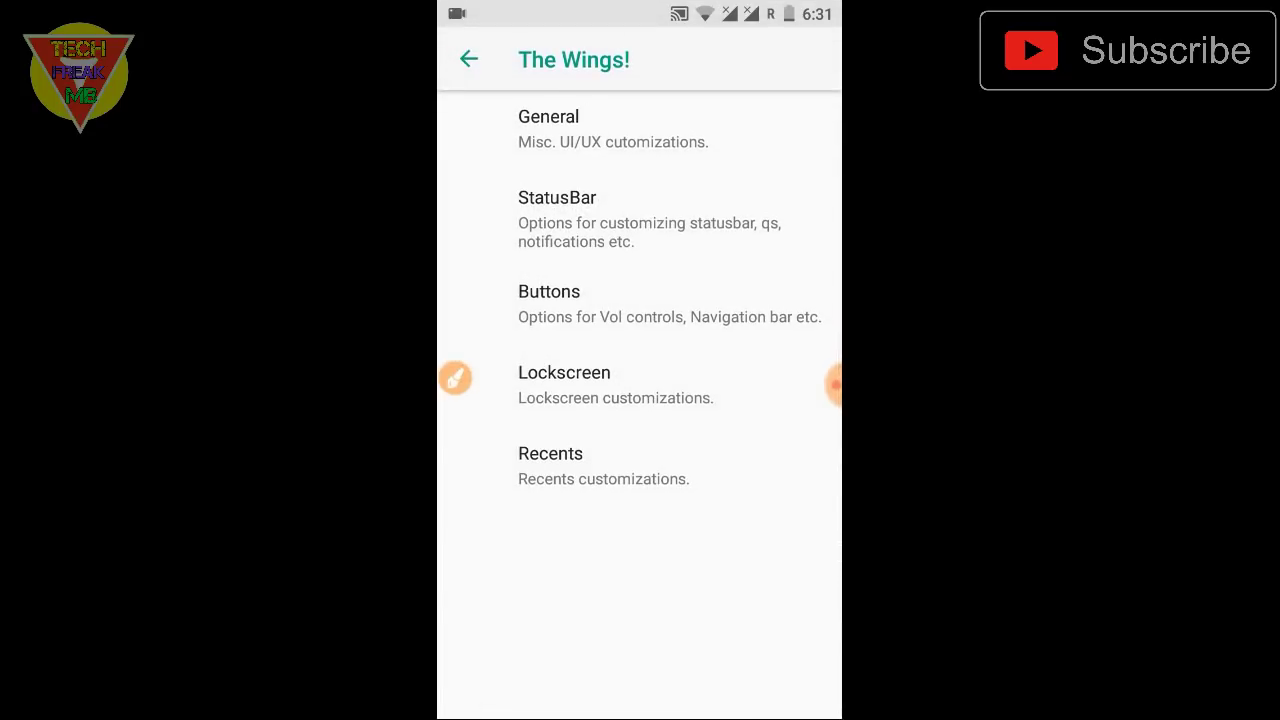
pyautogui.click(550, 453)
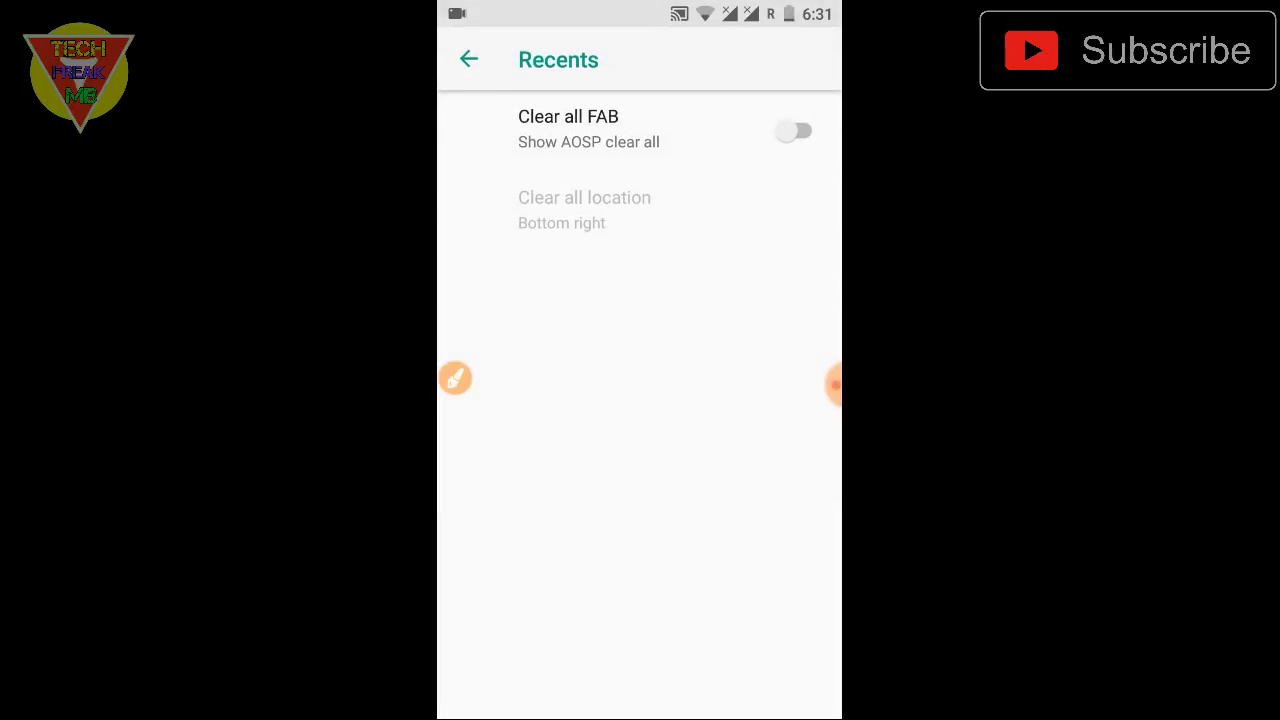
pyautogui.click(468, 59)
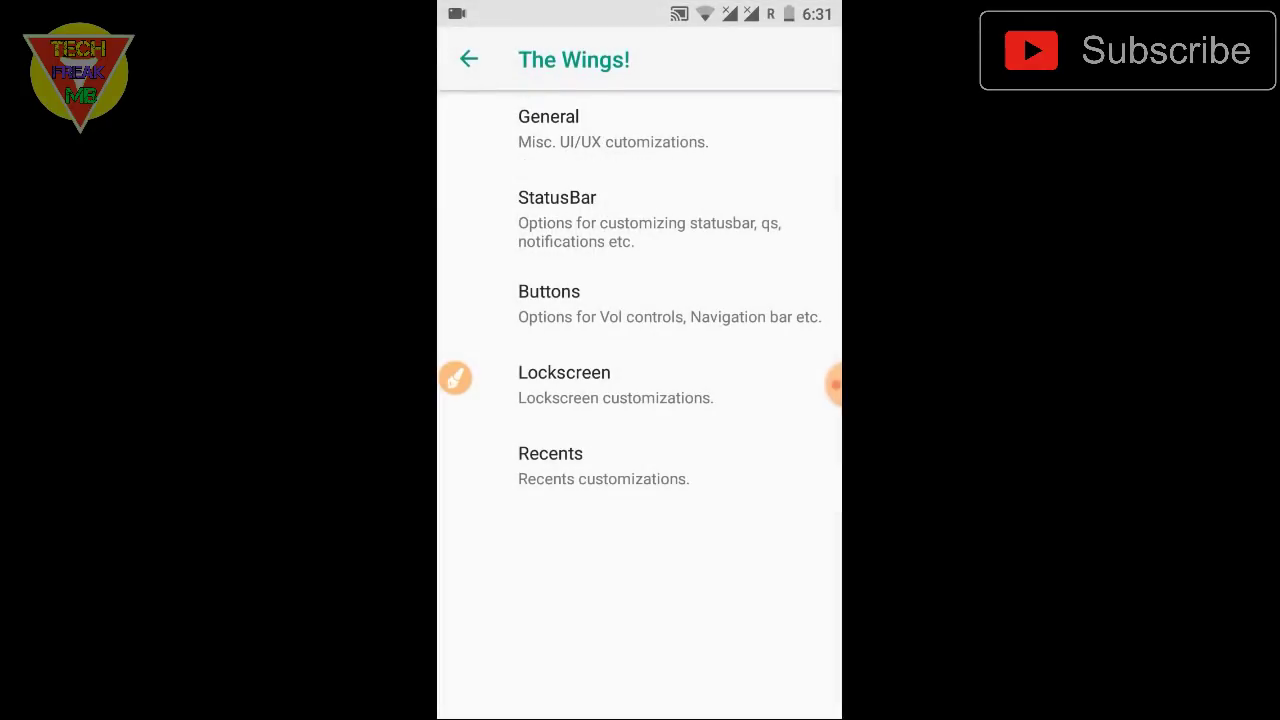
pyautogui.click(469, 58)
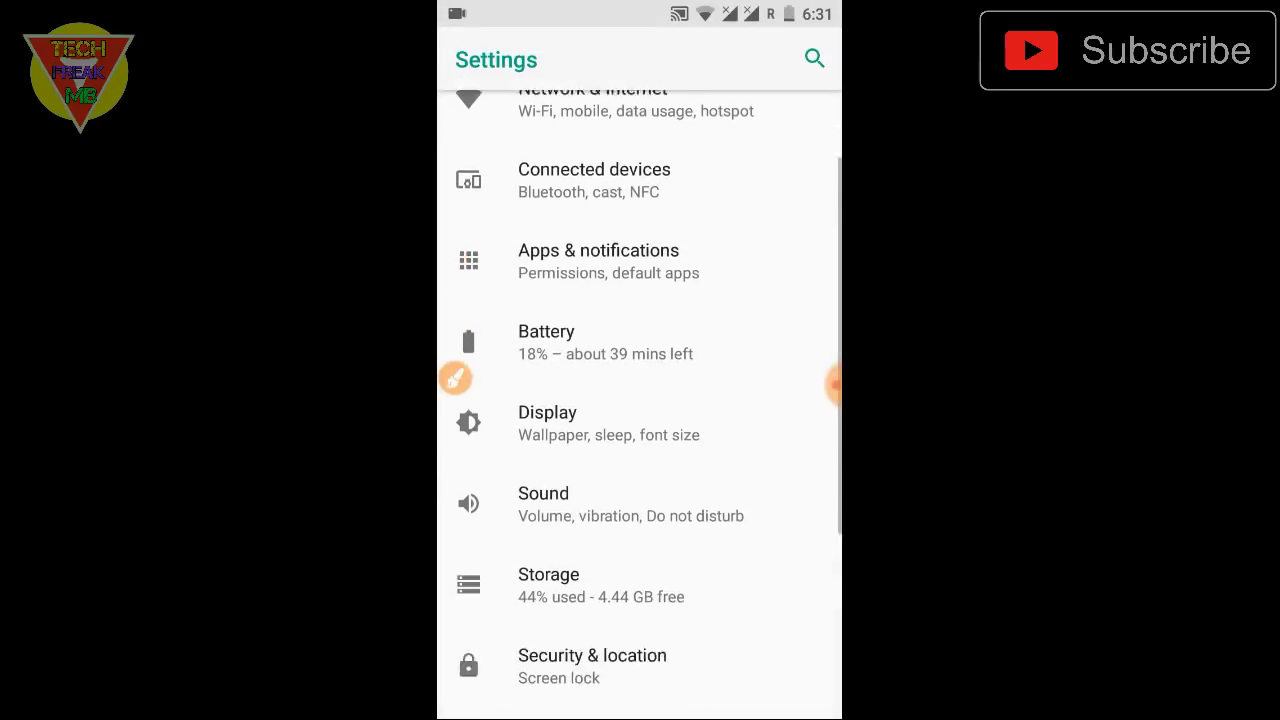
pyautogui.scroll(-3)
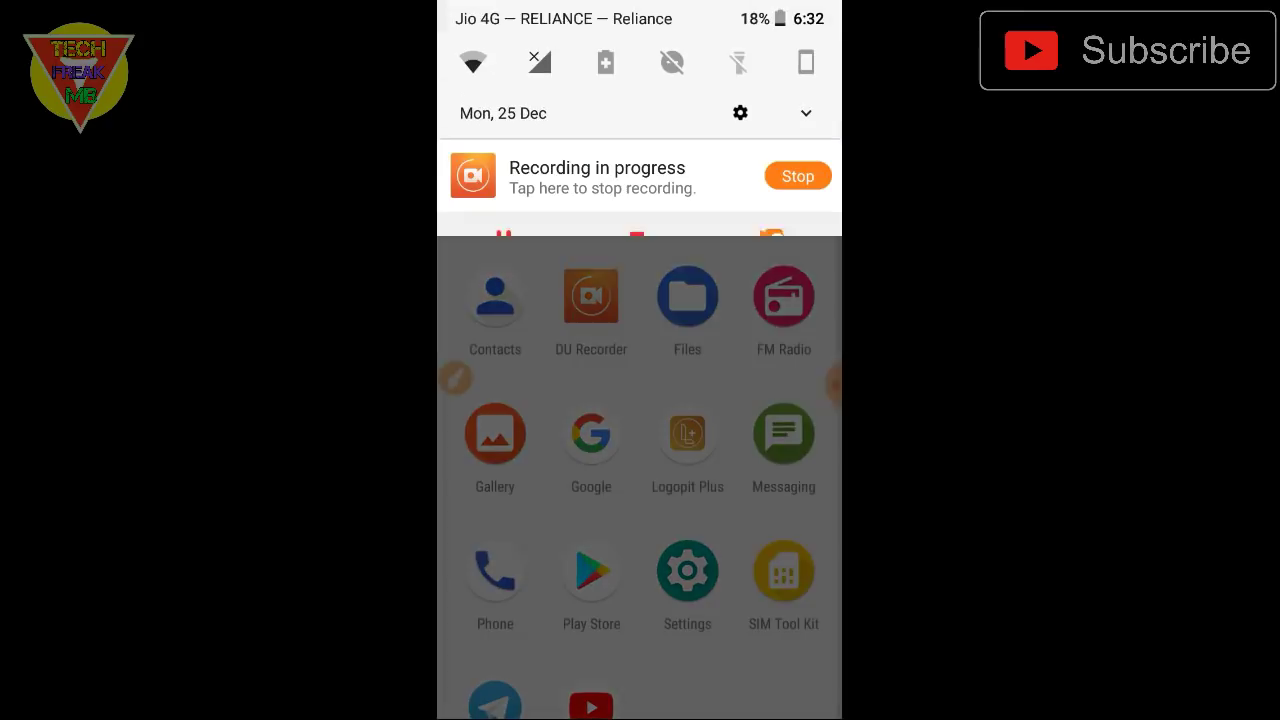
# Scroll through the main Settings list, then open the home screen app drawer.
pyautogui.click(687, 570)
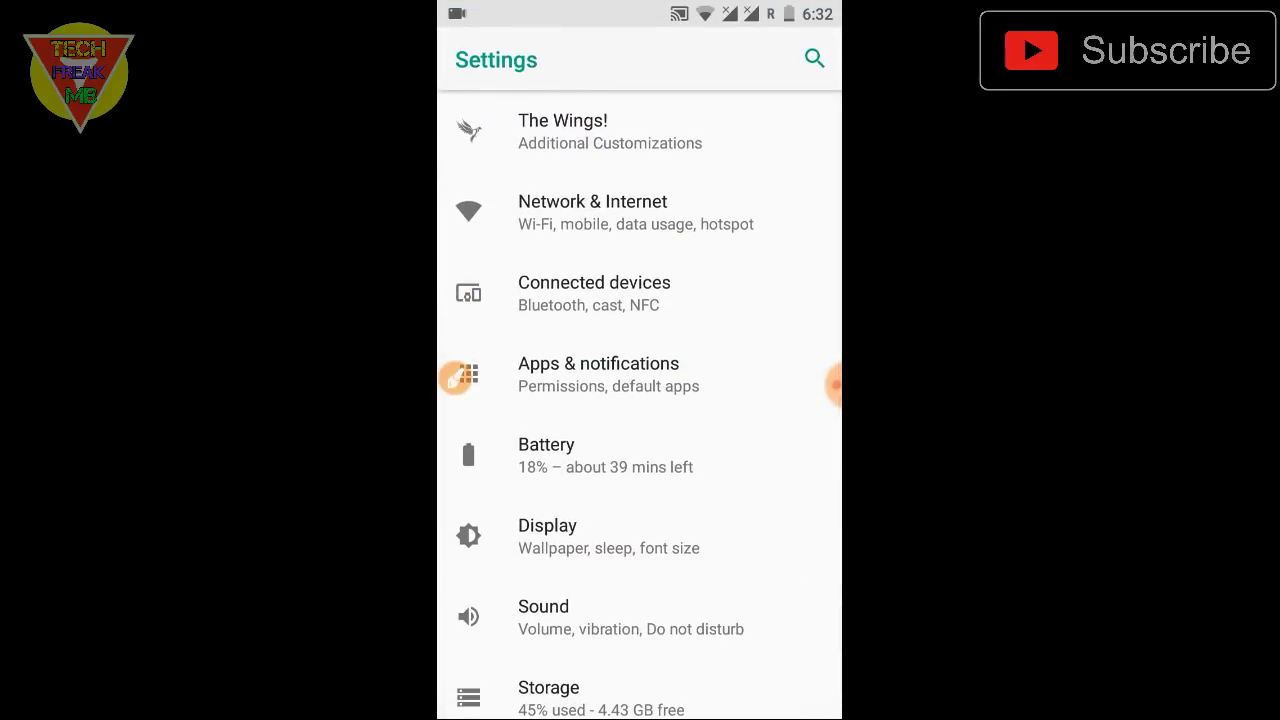
pyautogui.scroll(-3)
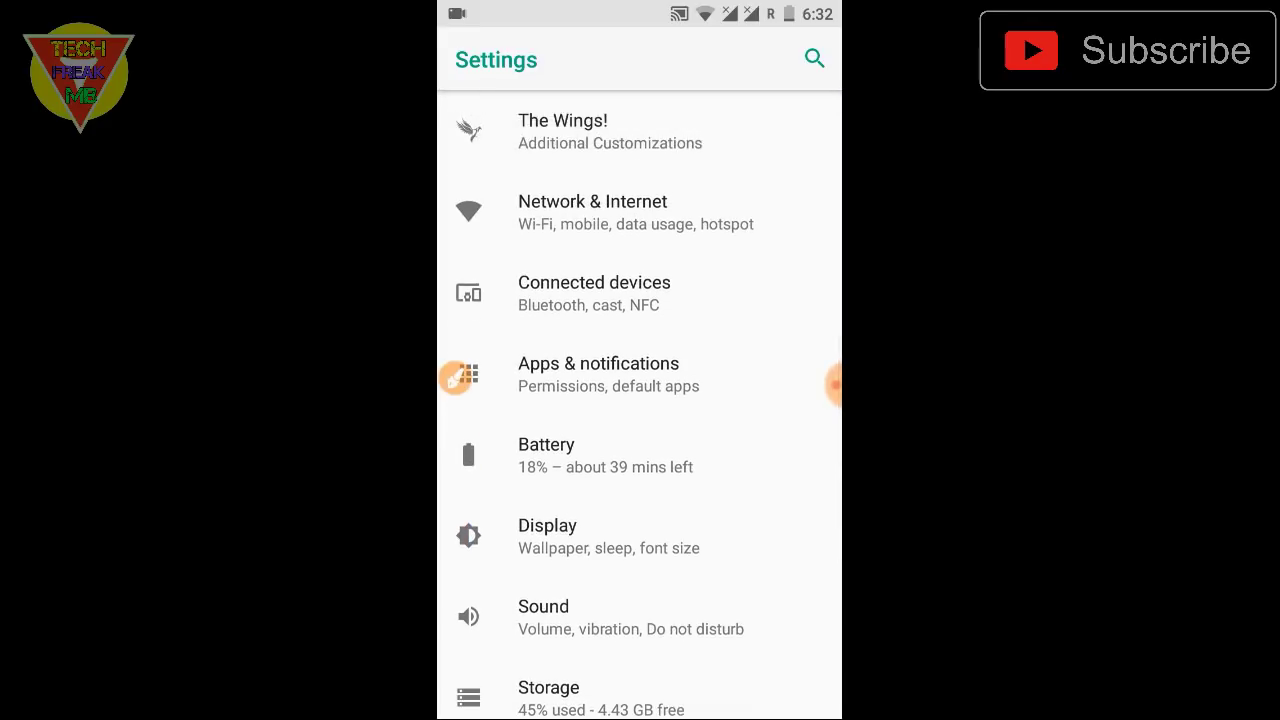
pyautogui.scroll(-3)
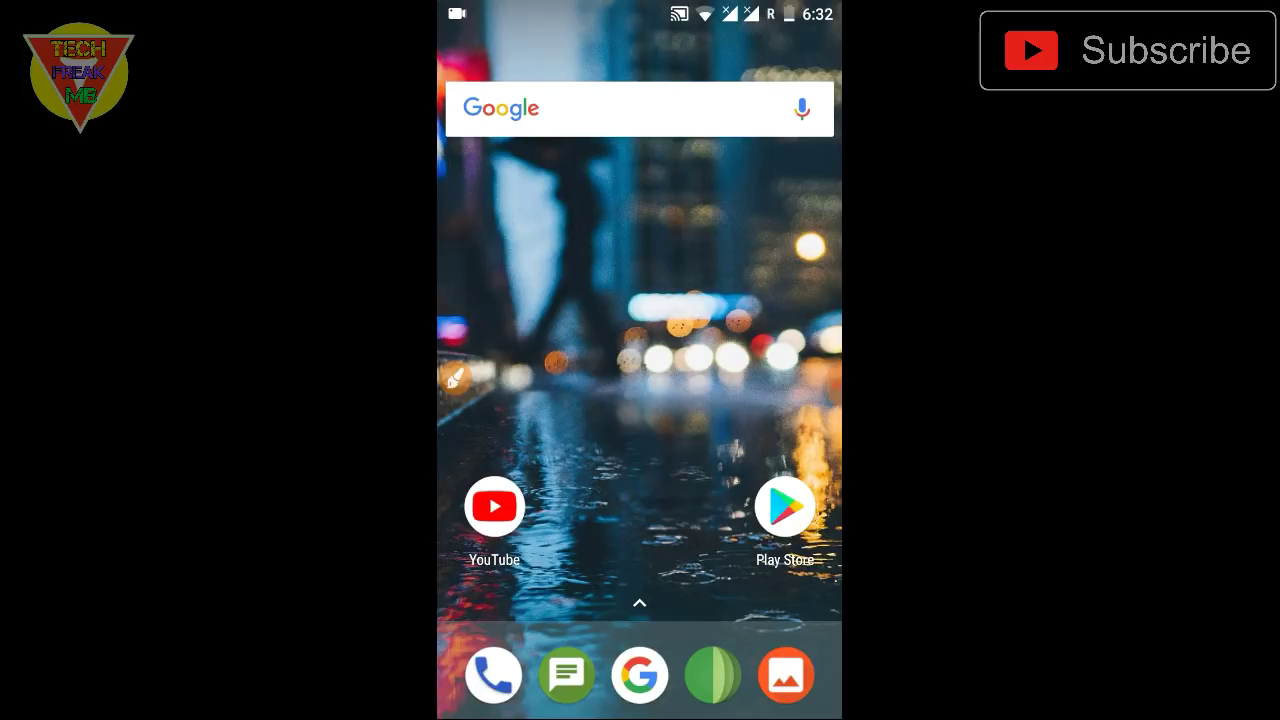
pyautogui.click(640, 602)
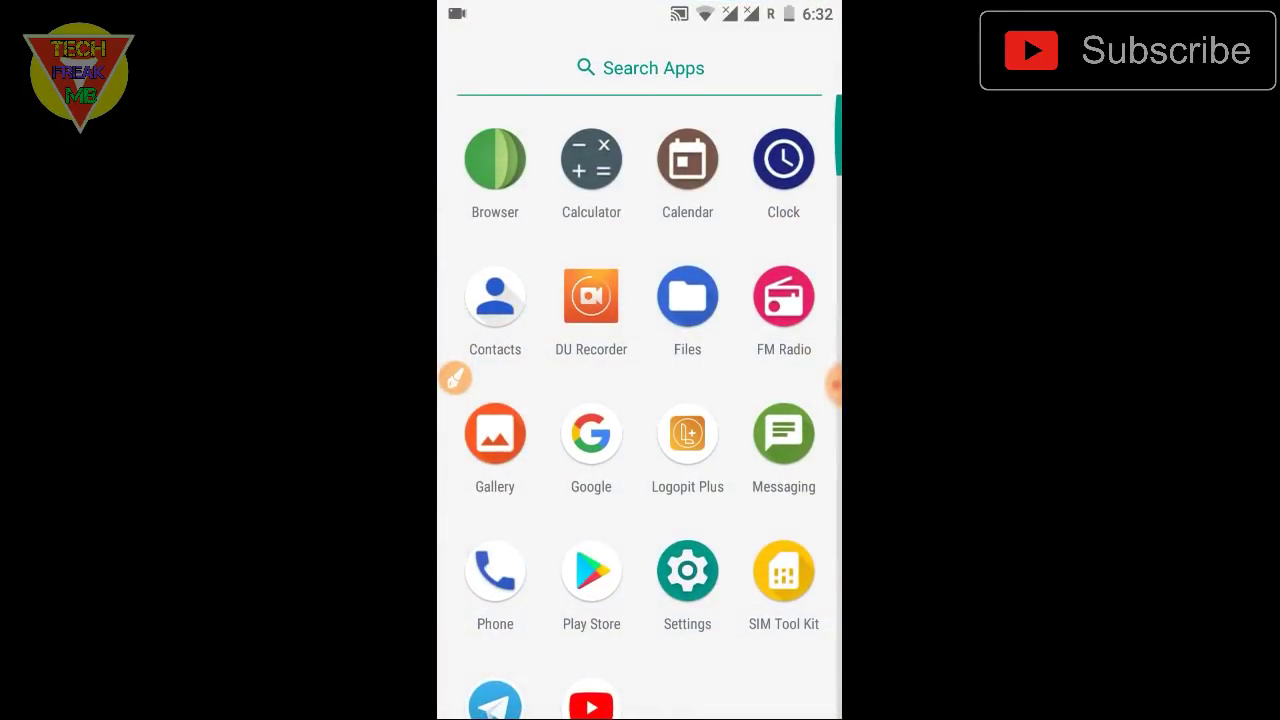